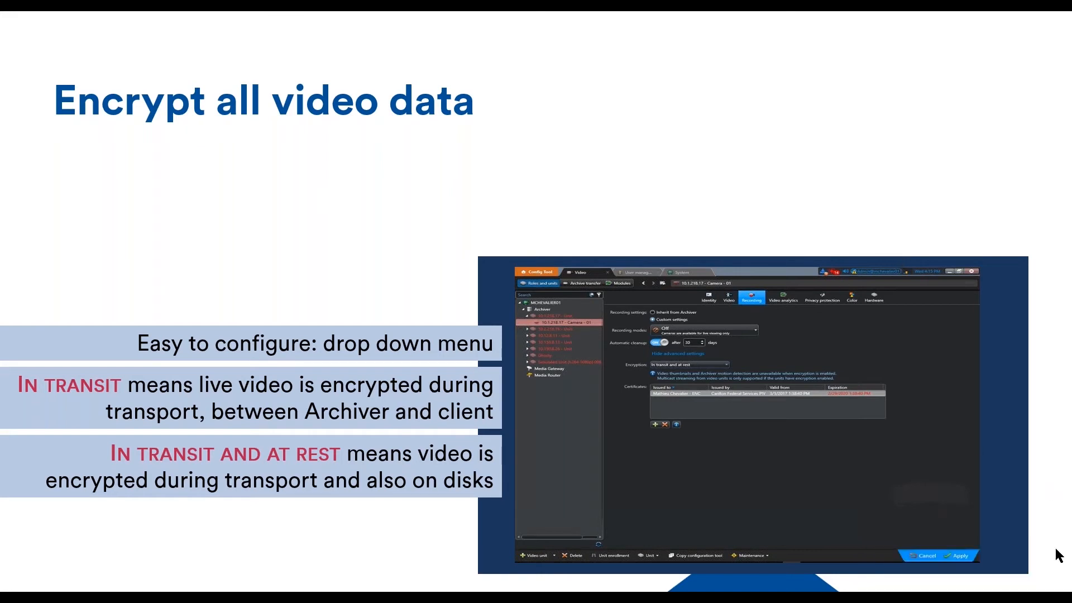
{"action": "mouse_move", "coordinate": [823, 537]}
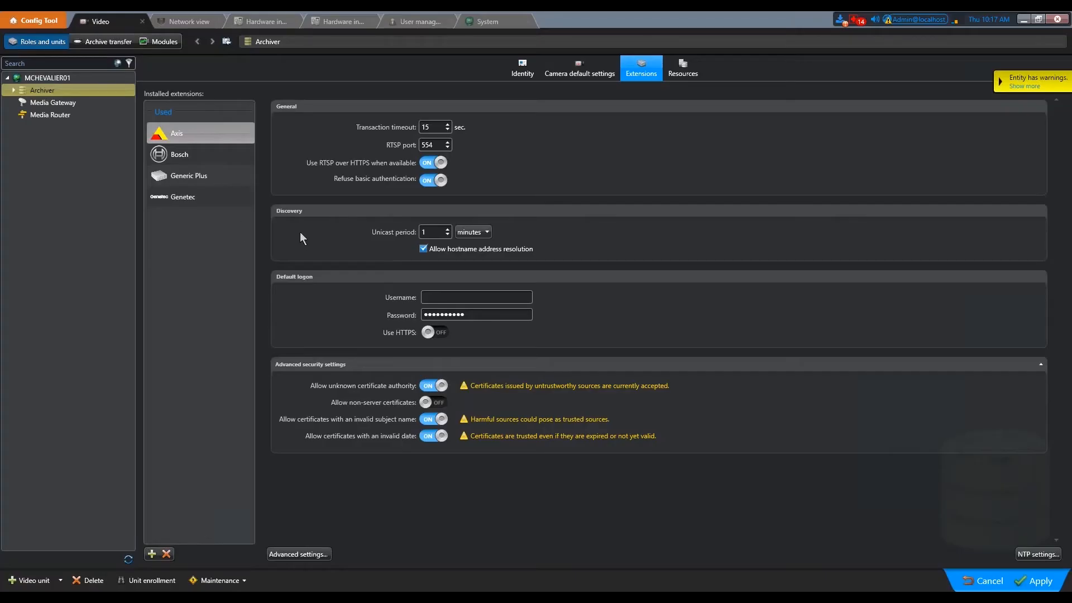
Step: Discard the Archiver's unsaved changes and select Camera - 01 under unit 10.1.218.17
{"action": "left_click", "coordinate": [13, 90]}
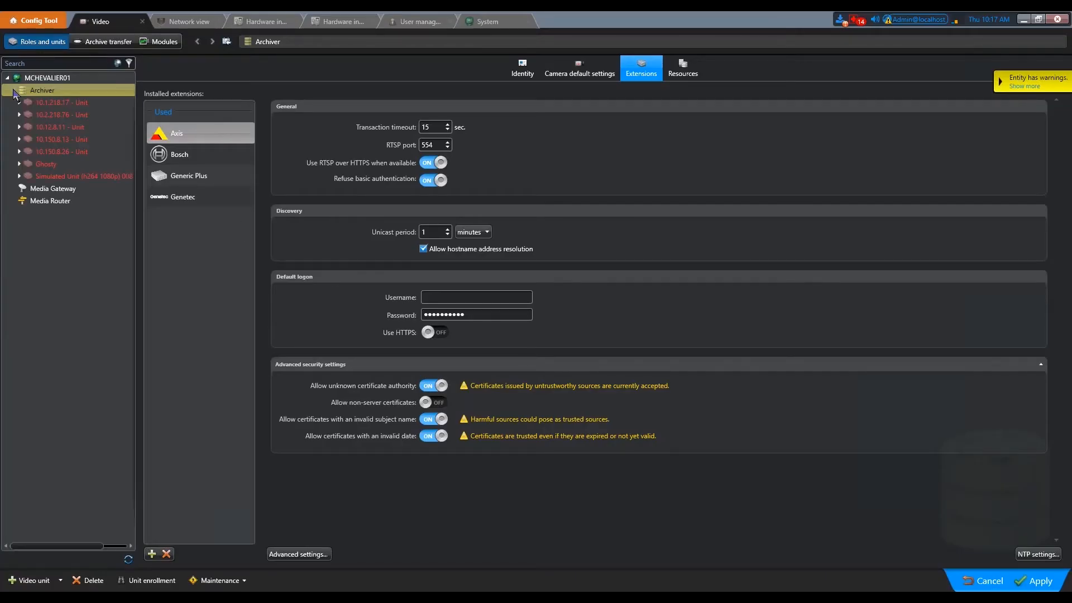
{"action": "left_click", "coordinate": [60, 102]}
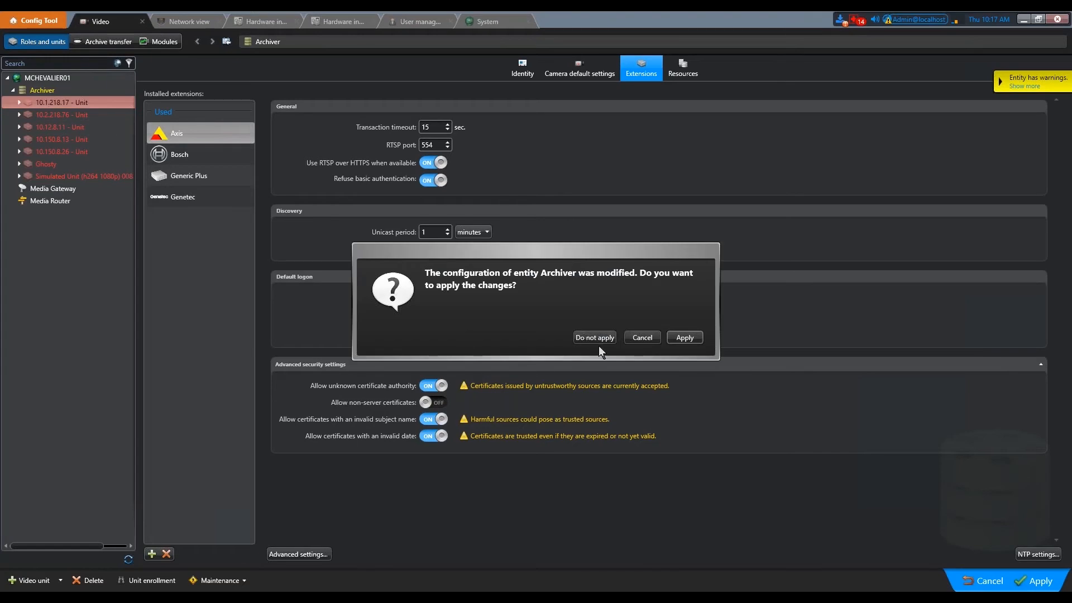
{"action": "left_click", "coordinate": [593, 337]}
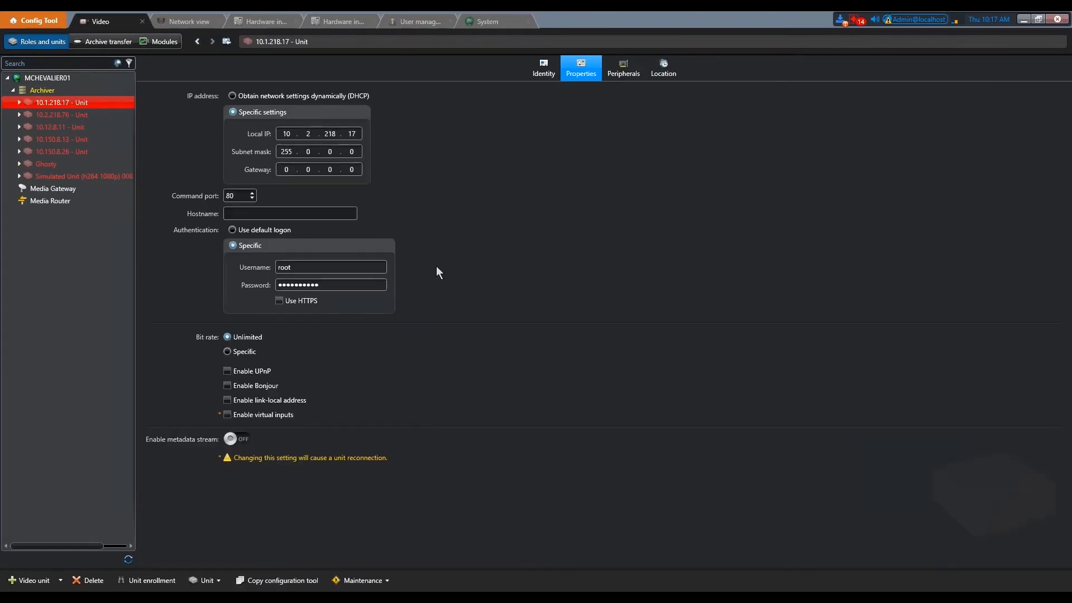
{"action": "left_click", "coordinate": [19, 103]}
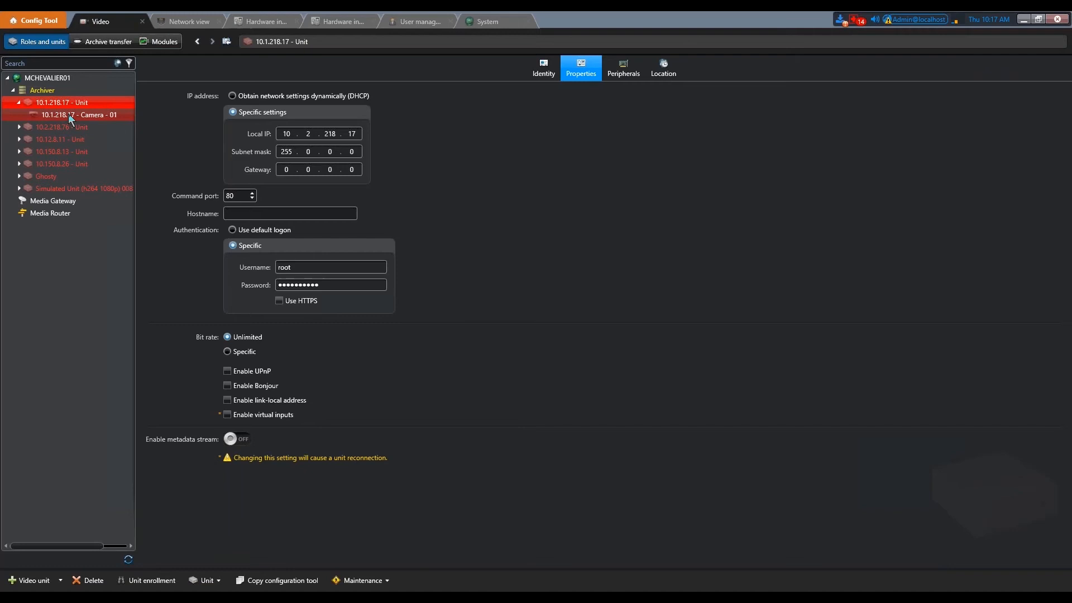
{"action": "left_click", "coordinate": [81, 115]}
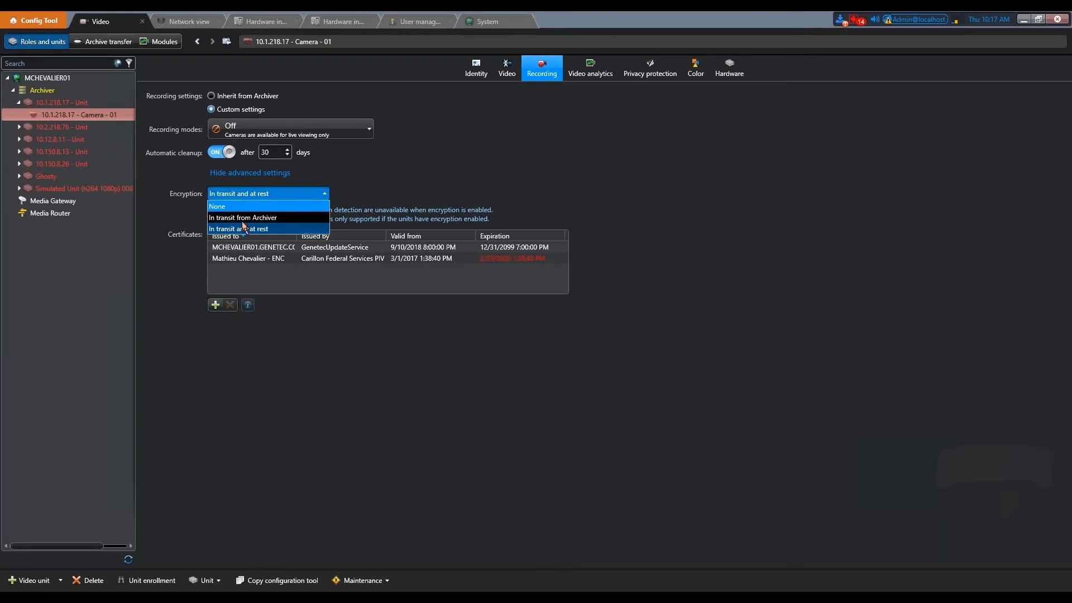
Step: Try encryption None and In transit from Archiver, then settle on In transit and at rest
{"action": "left_click", "coordinate": [217, 205]}
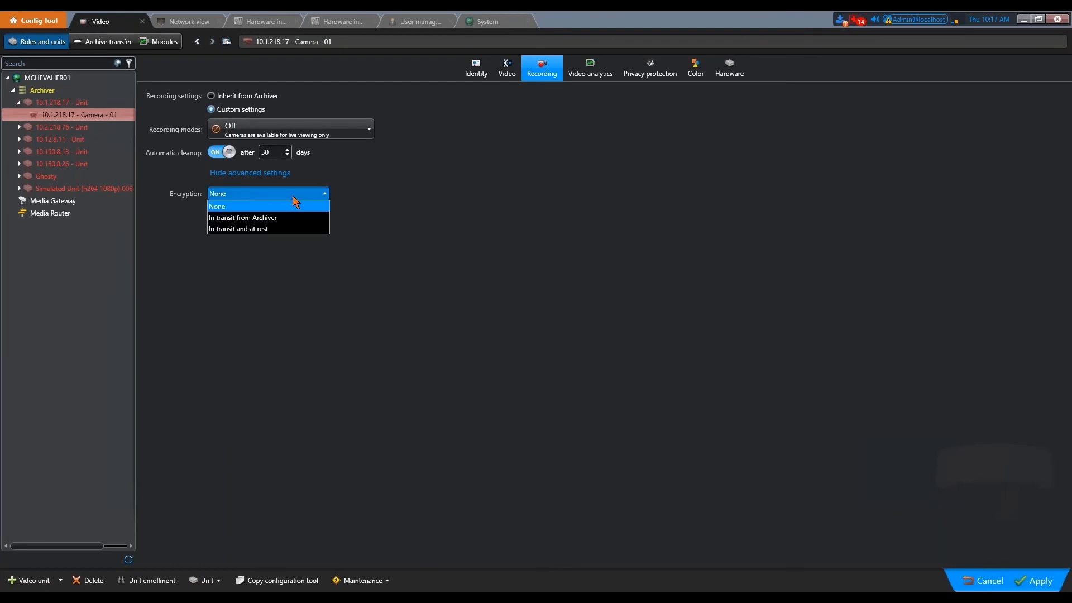
{"action": "left_click", "coordinate": [243, 218]}
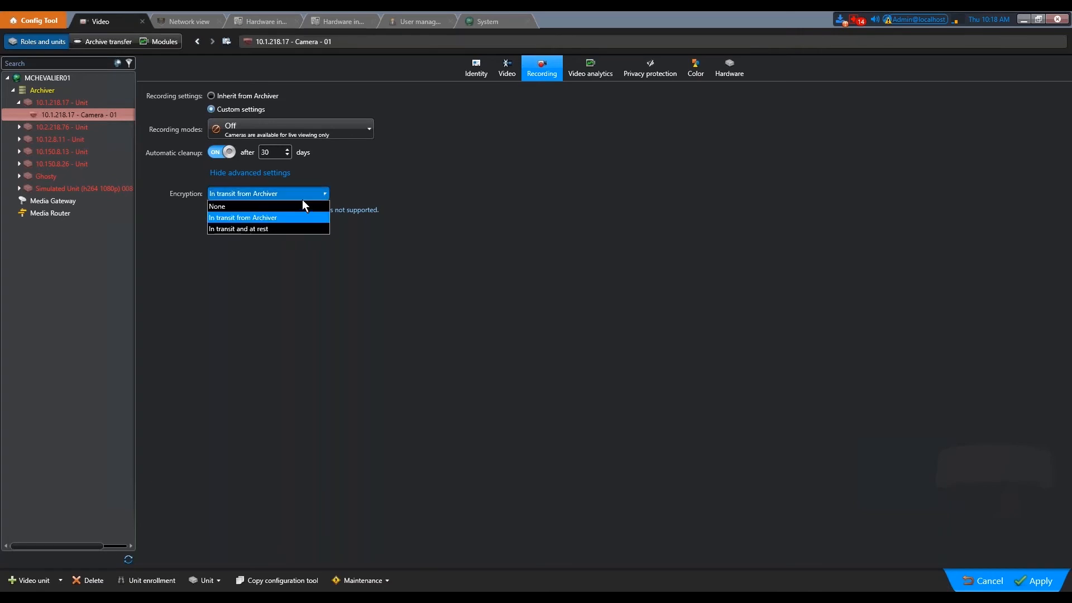
{"action": "left_click", "coordinate": [242, 227]}
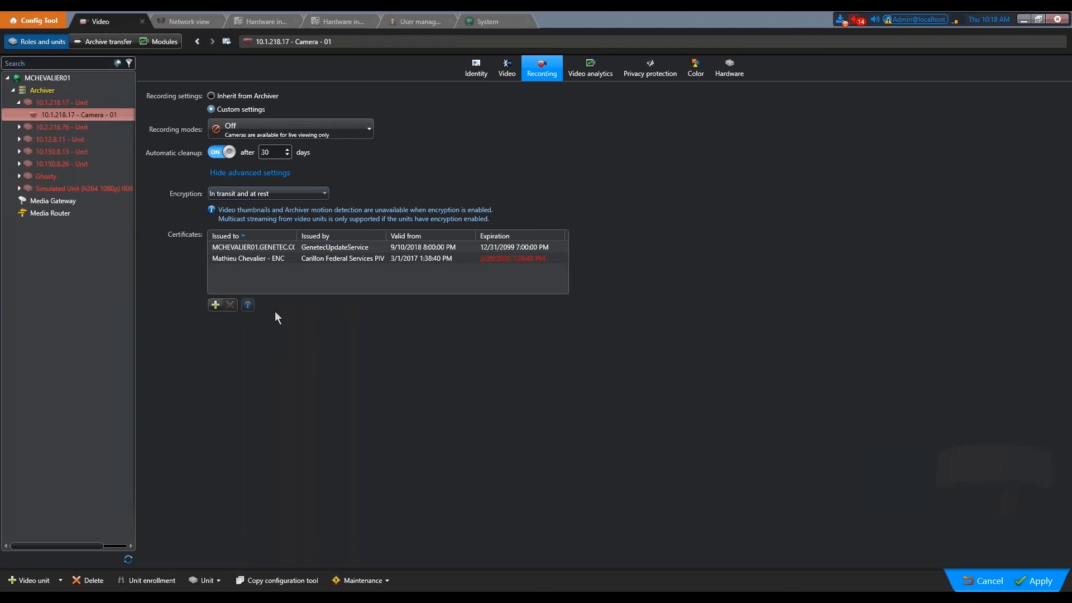
Step: Add the installed GenetecUpdateService certificate dated 8/20/2019 to Camera - 01's encryption certificates
{"action": "left_click", "coordinate": [216, 305]}
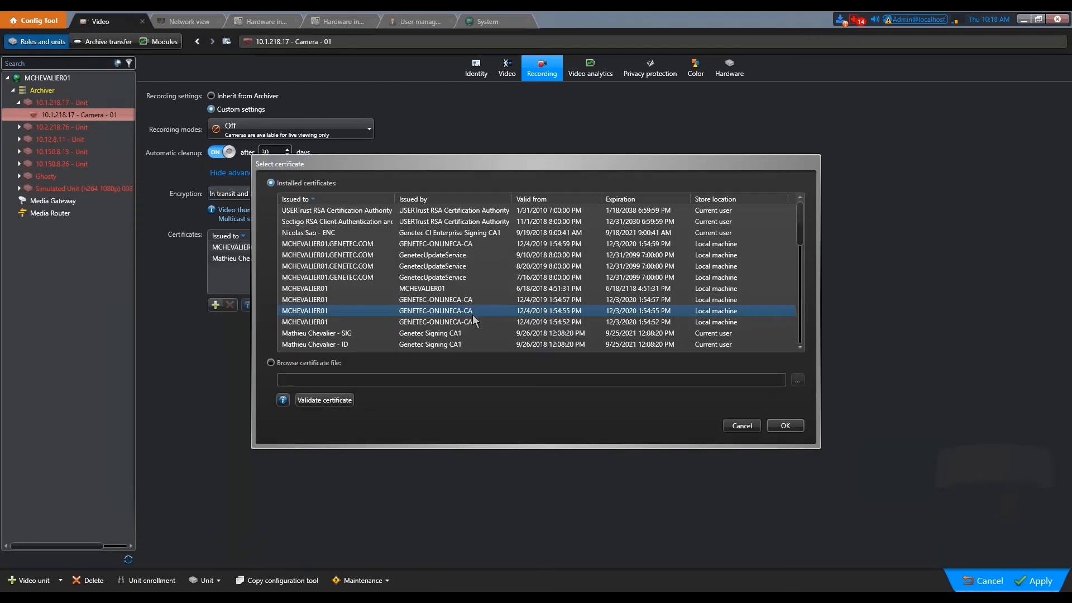
{"action": "left_click", "coordinate": [451, 221]}
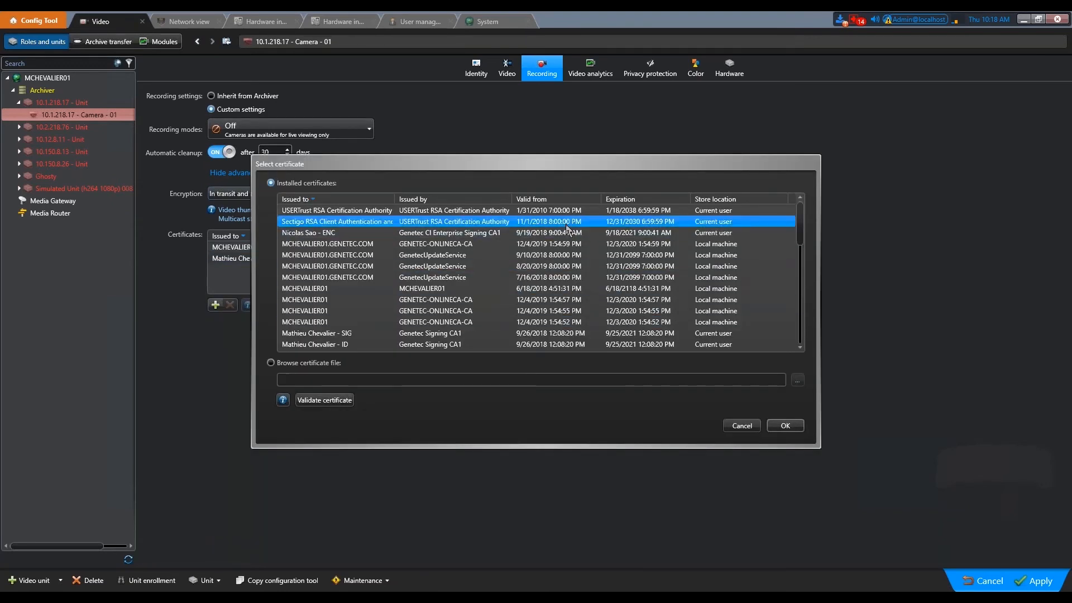
{"action": "scroll", "scroll_direction": "down", "scroll_amount": 3}
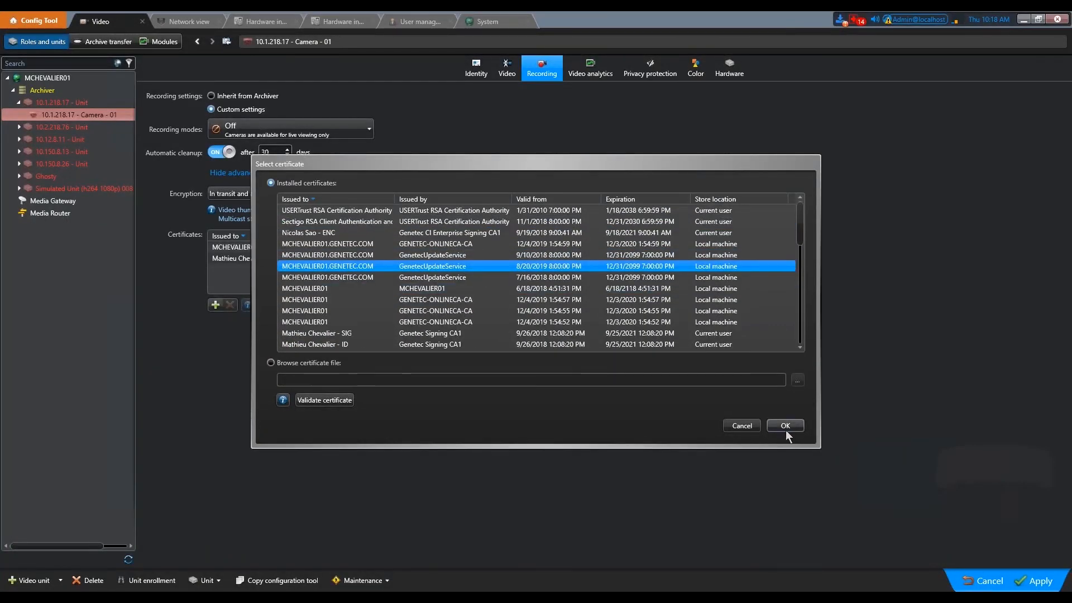
{"action": "left_click", "coordinate": [784, 425]}
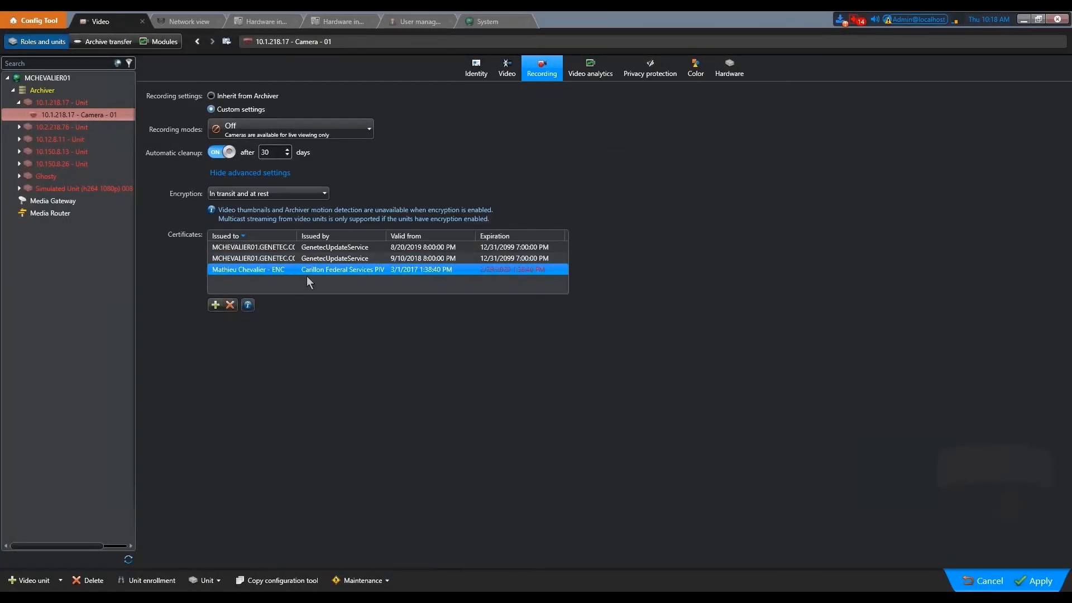
{"action": "mouse_move", "coordinate": [548, 289]}
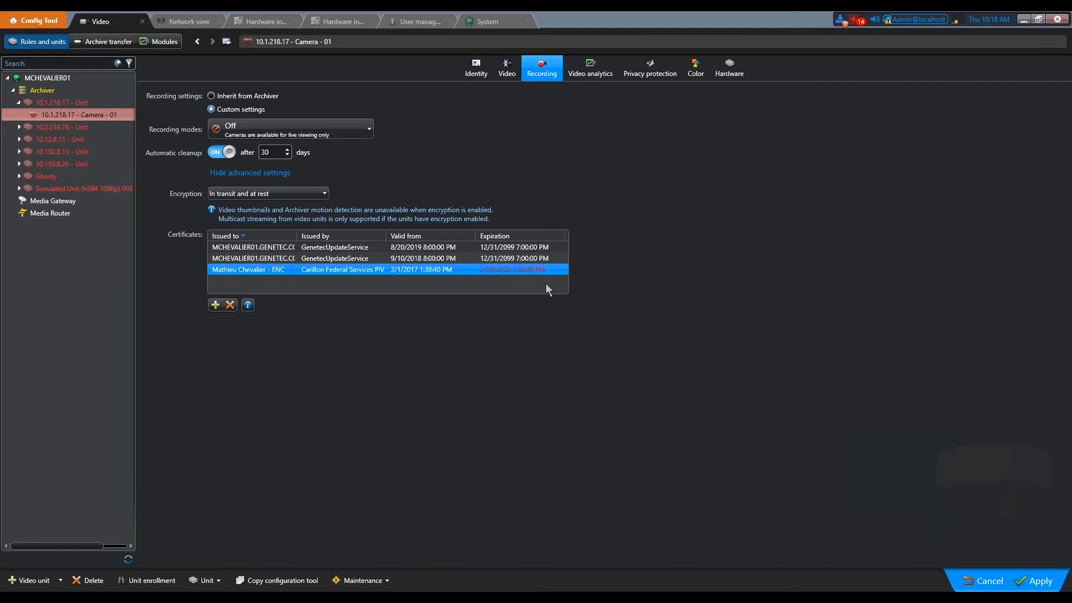
{"action": "mouse_move", "coordinate": [460, 366]}
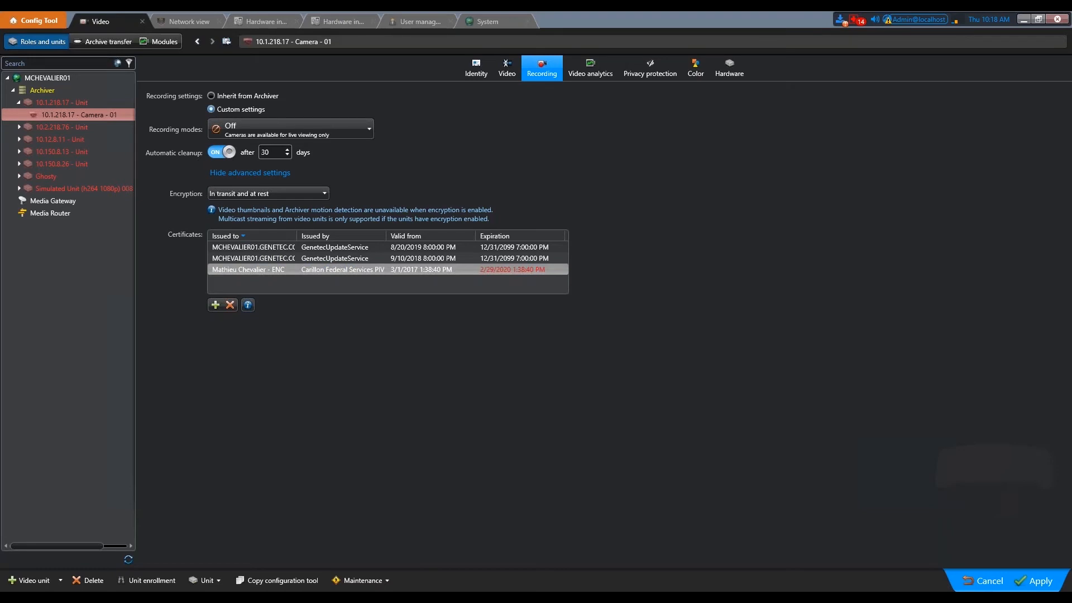
{"action": "mouse_move", "coordinate": [433, 515]}
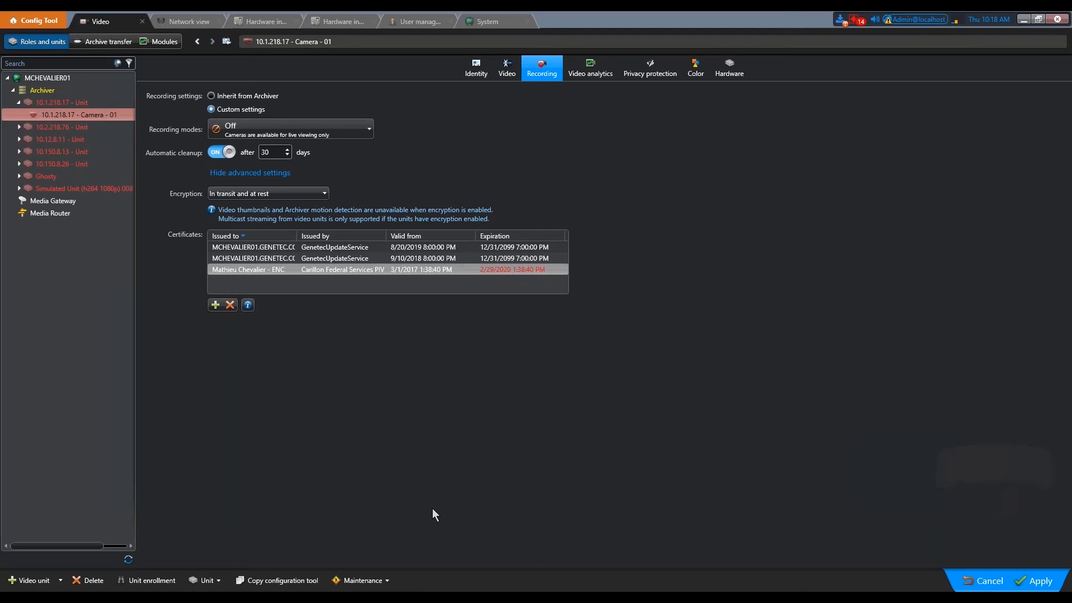
Step: Select the Archiver role and show its Identity page with name, type and relationships
{"action": "left_click", "coordinate": [42, 91]}
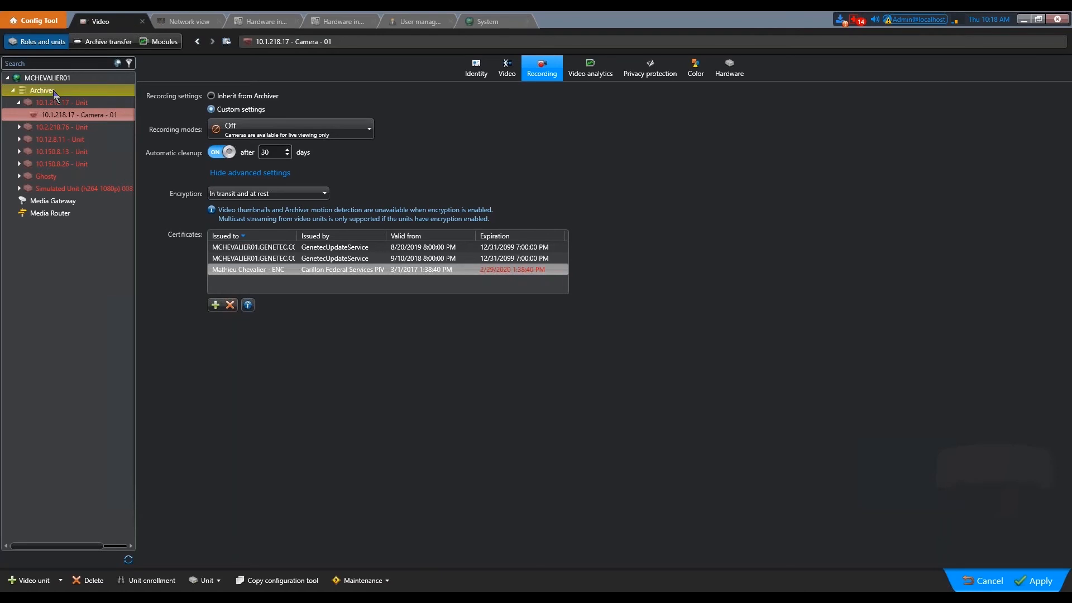
{"action": "left_click", "coordinate": [41, 90]}
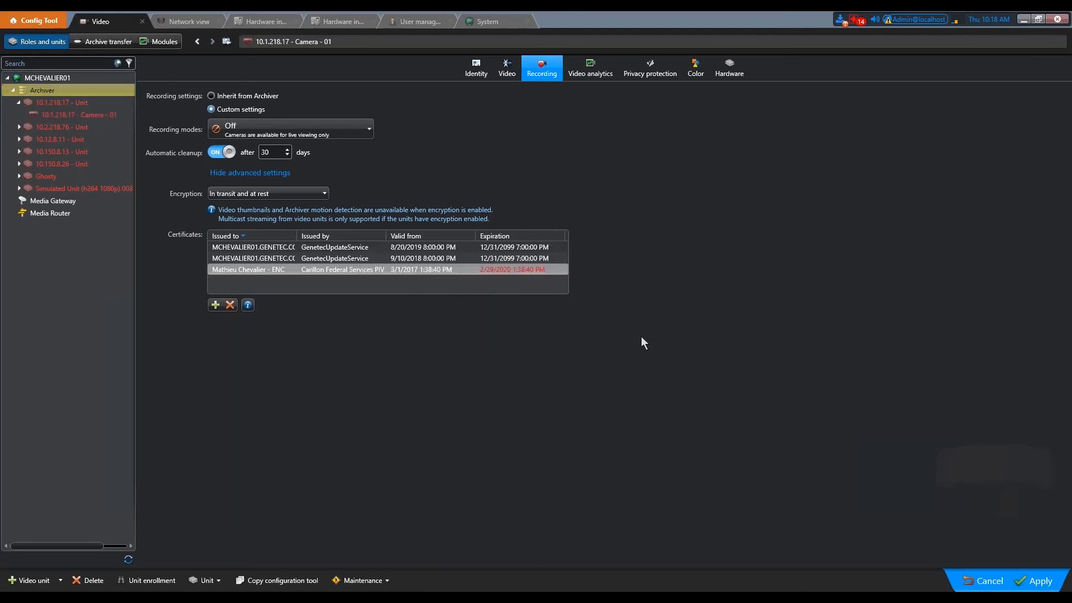
{"action": "left_click", "coordinate": [41, 90]}
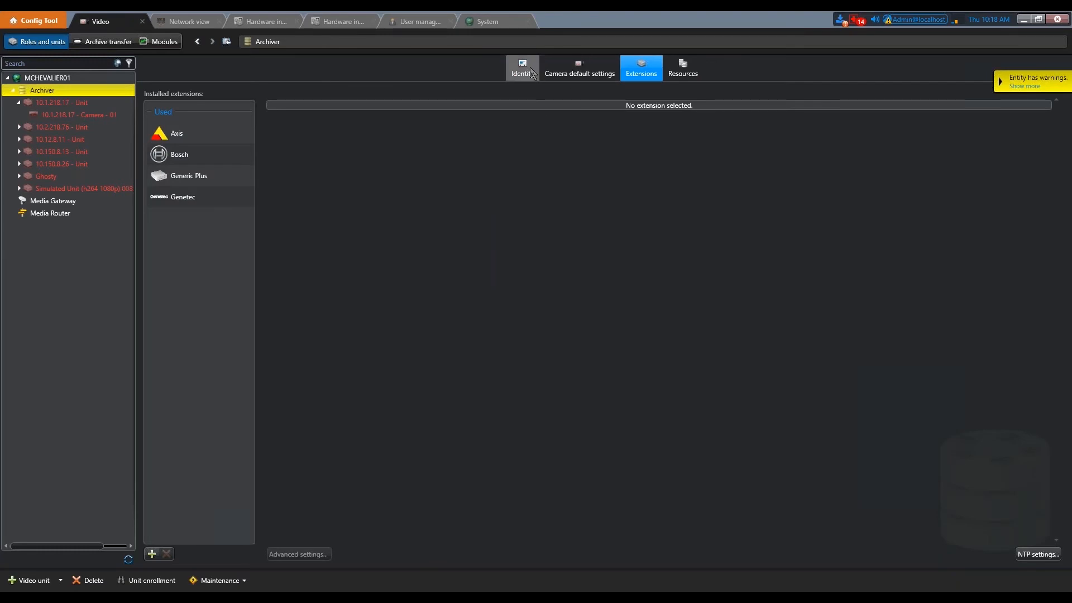
{"action": "left_click", "coordinate": [522, 67]}
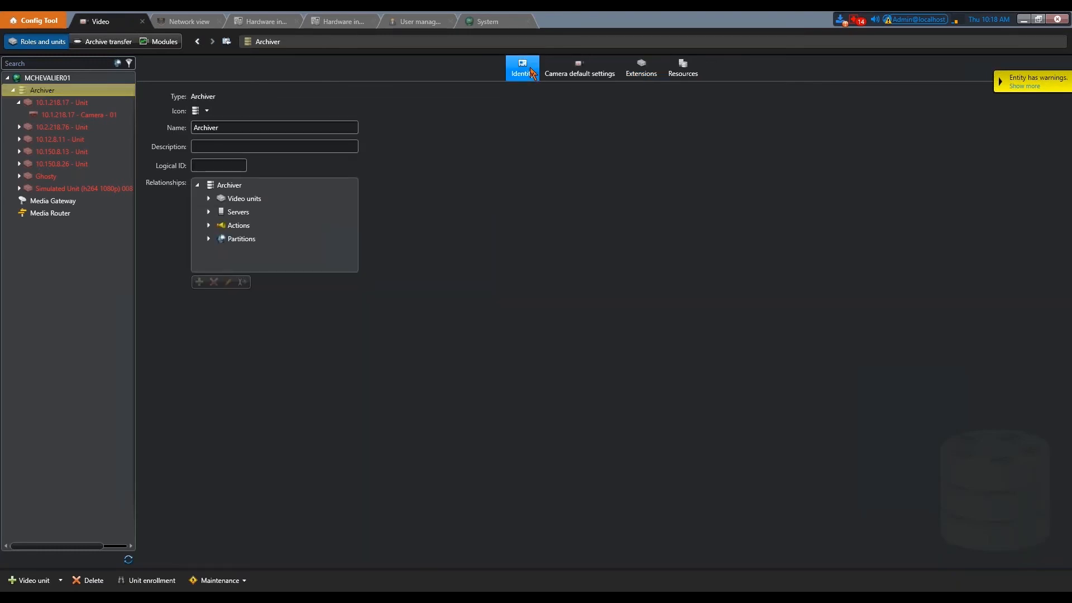
{"action": "mouse_move", "coordinate": [222, 258]}
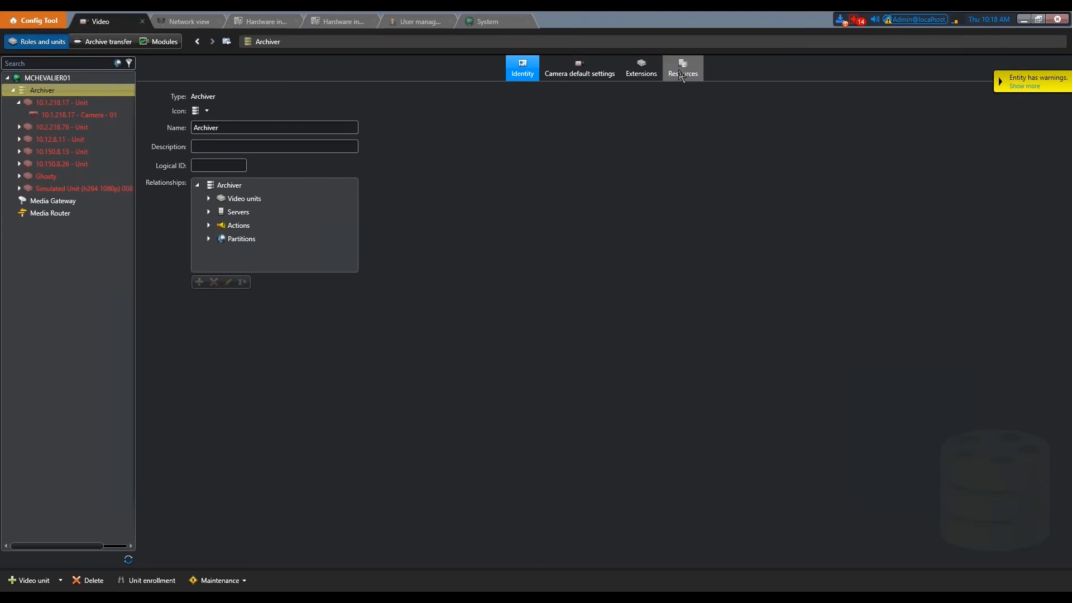
Step: On Resources, turn on Encrypt connections and Validate certificate for the Archiver database and apply
{"action": "left_click", "coordinate": [681, 68]}
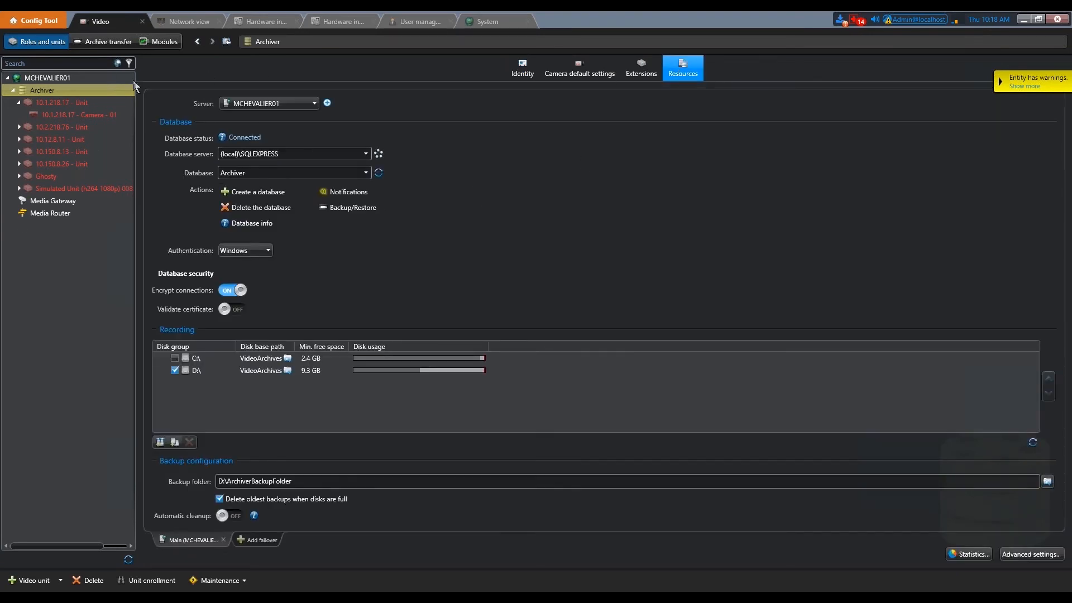
{"action": "mouse_move", "coordinate": [76, 93]}
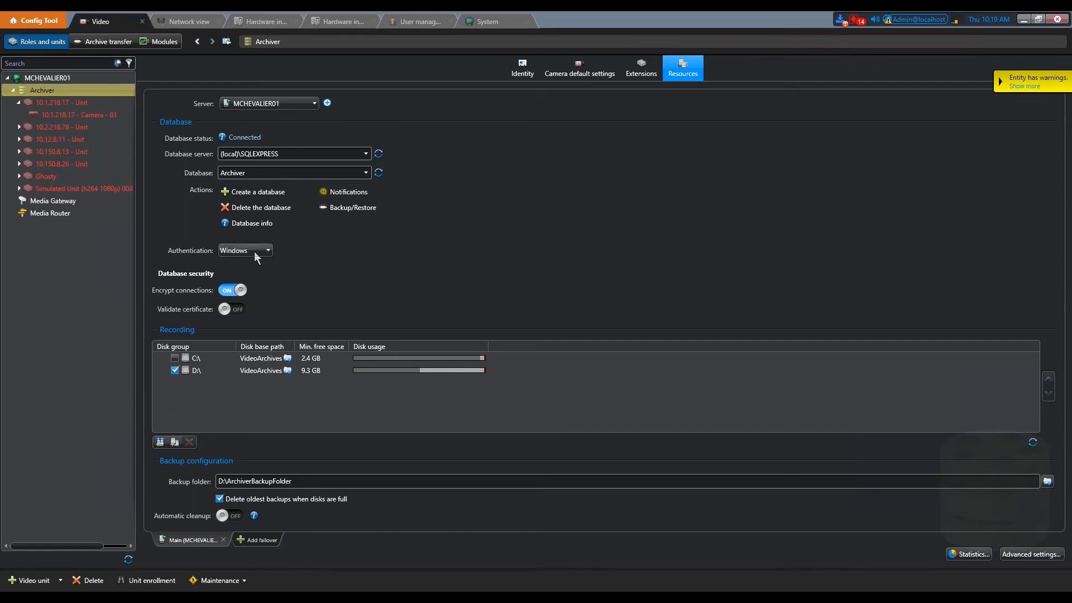
{"action": "mouse_move", "coordinate": [233, 303]}
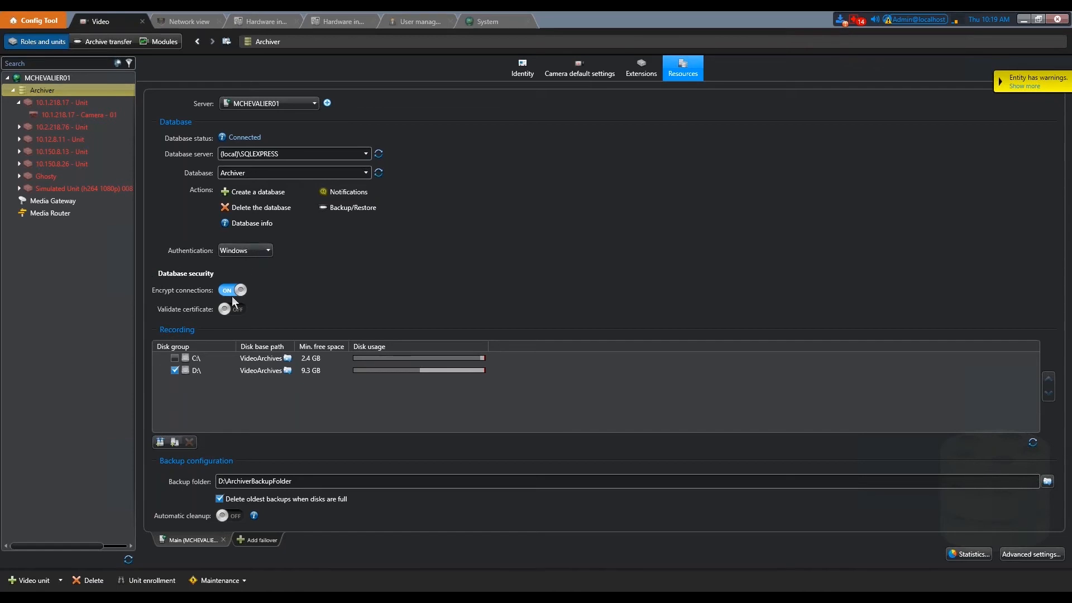
{"action": "mouse_move", "coordinate": [283, 299]}
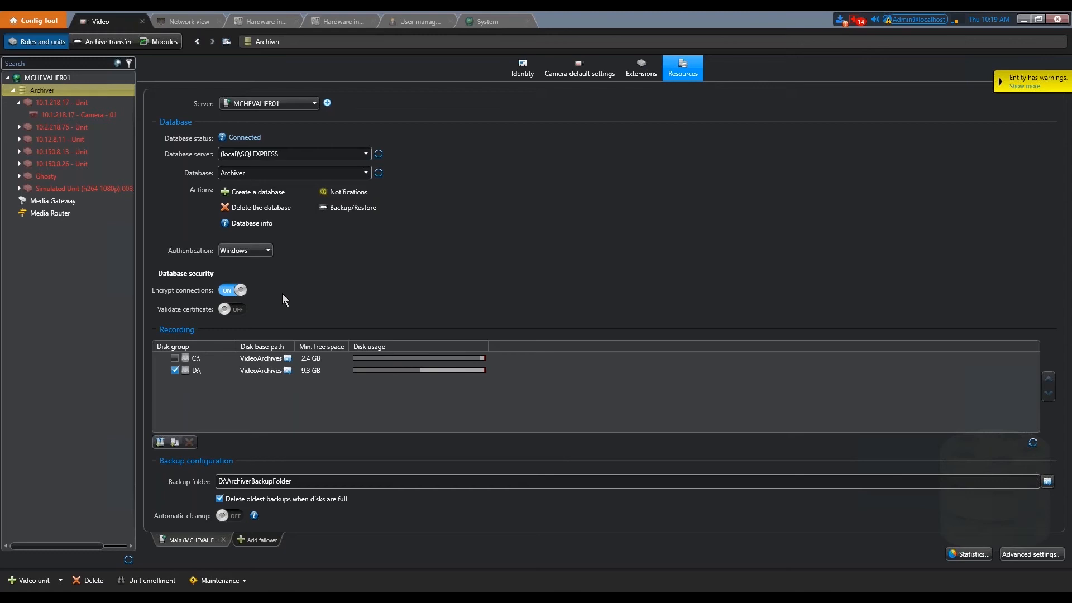
{"action": "mouse_move", "coordinate": [225, 299]}
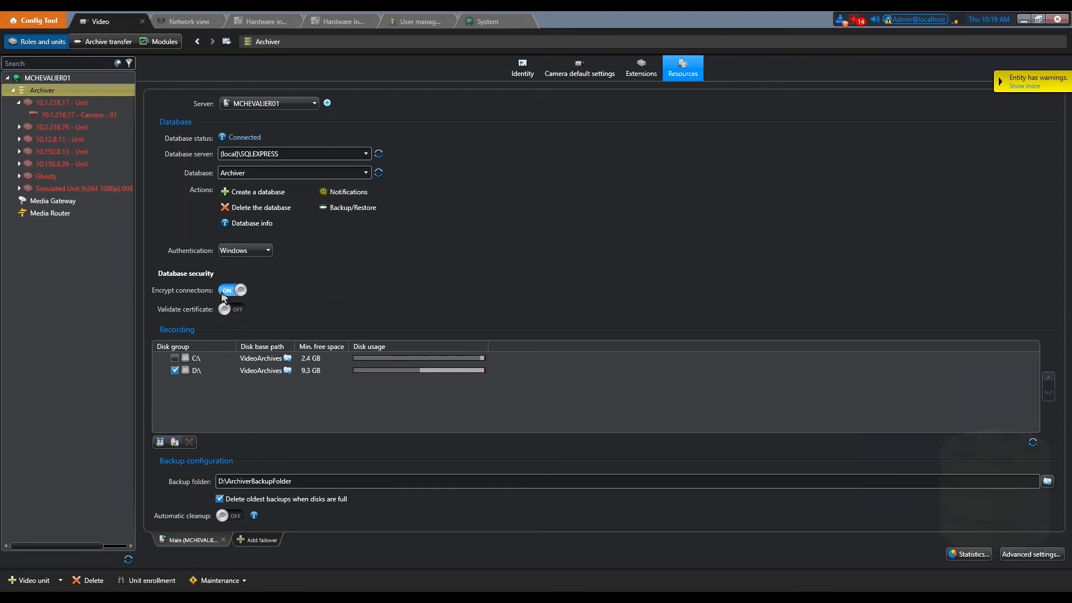
{"action": "mouse_move", "coordinate": [229, 290]}
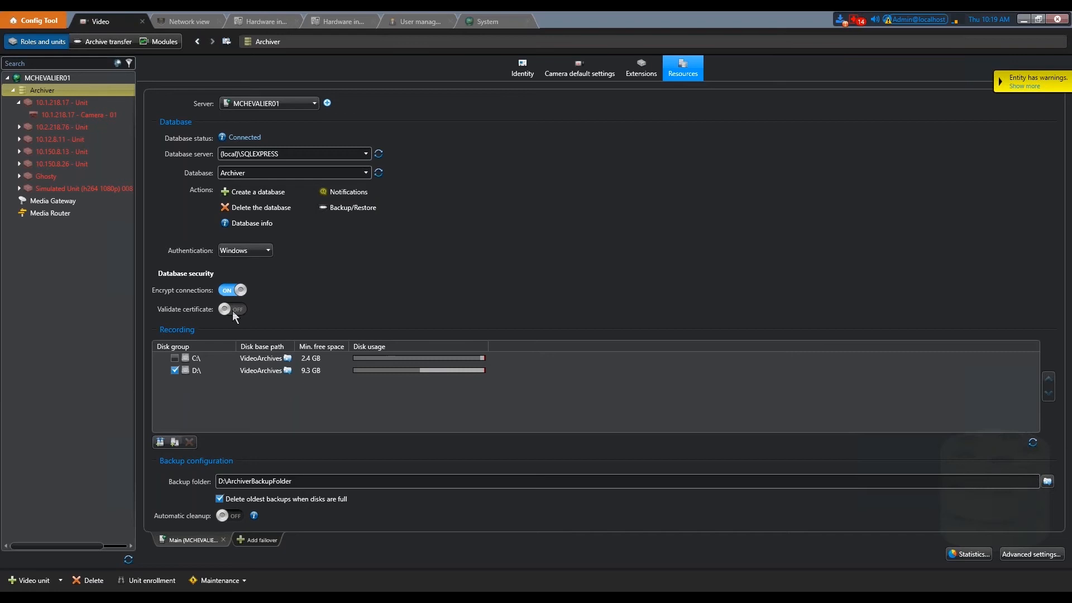
{"action": "left_click", "coordinate": [231, 309]}
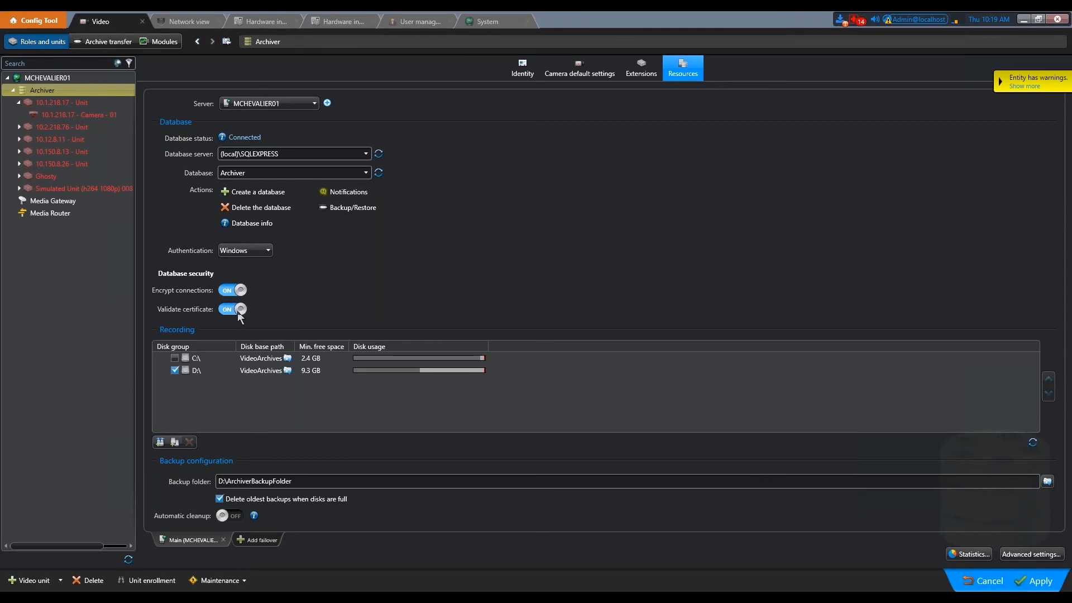
{"action": "mouse_move", "coordinate": [281, 328]}
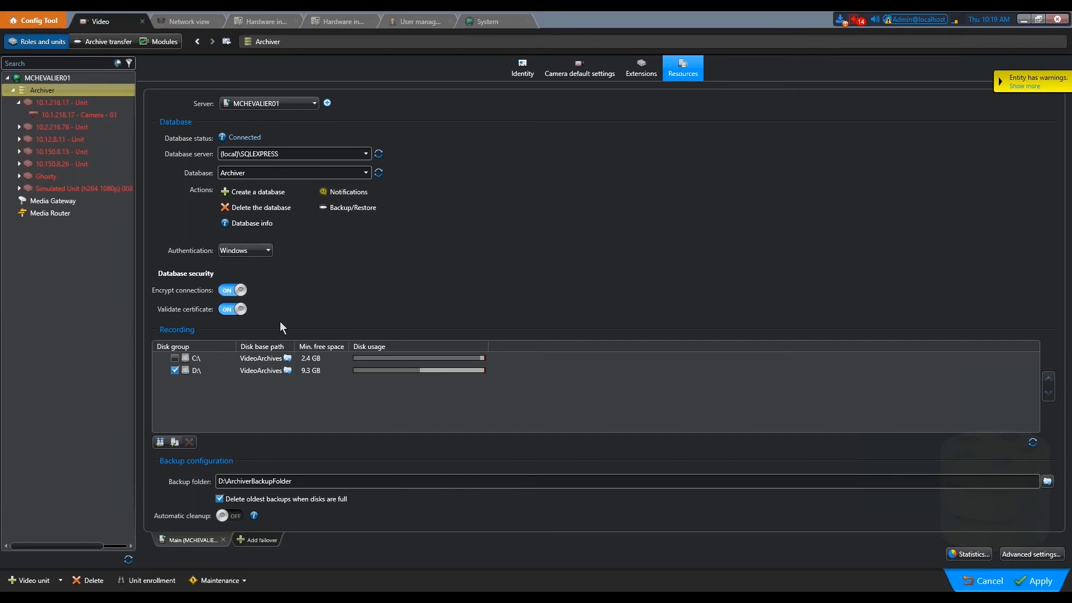
{"action": "left_click", "coordinate": [232, 309]}
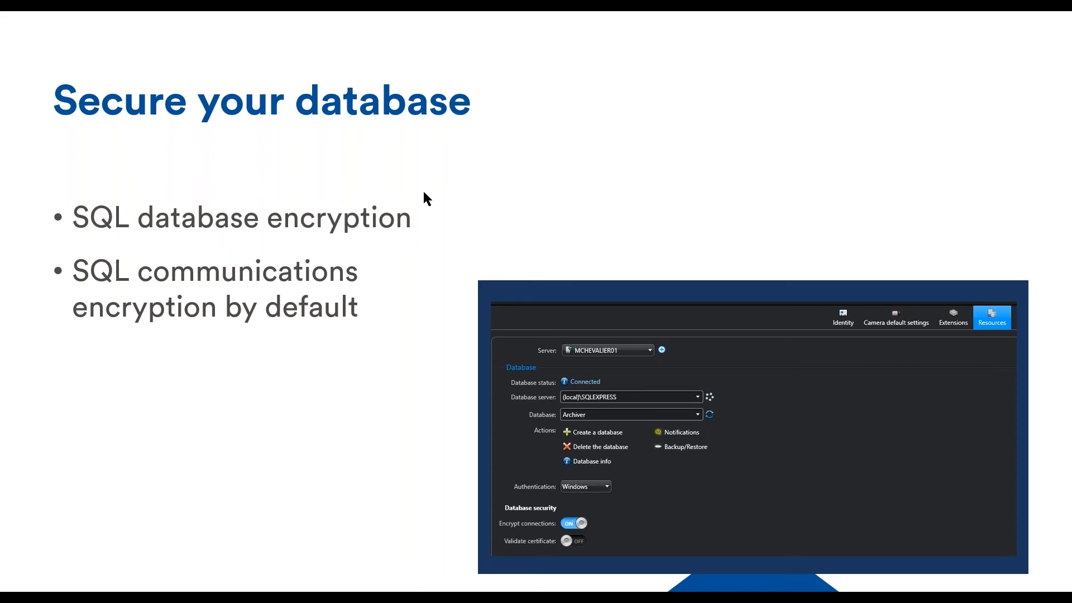
{"action": "mouse_move", "coordinate": [394, 472]}
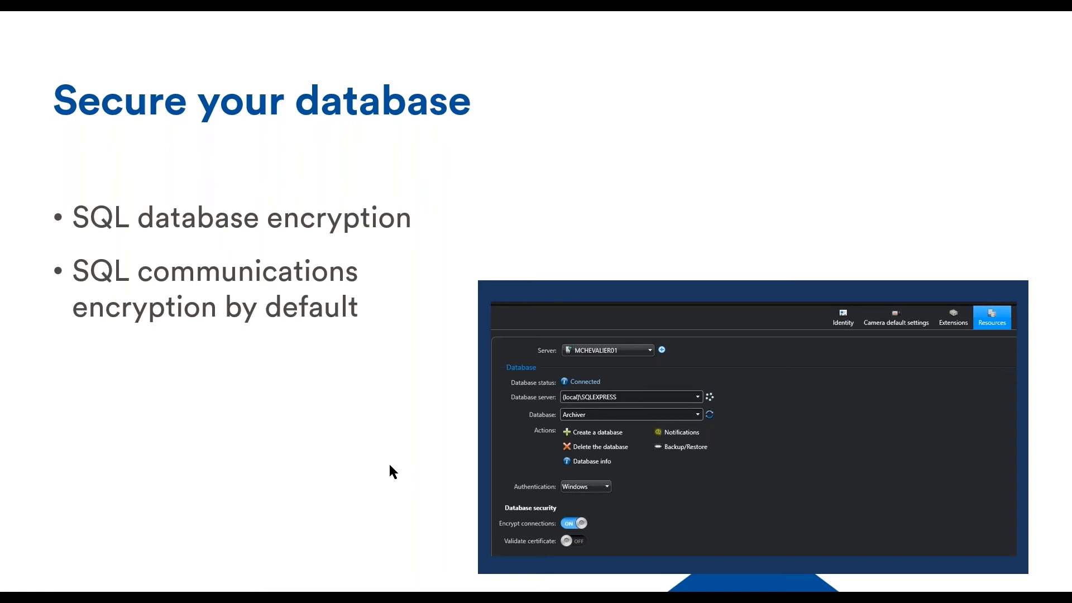
{"action": "mouse_move", "coordinate": [344, 434]}
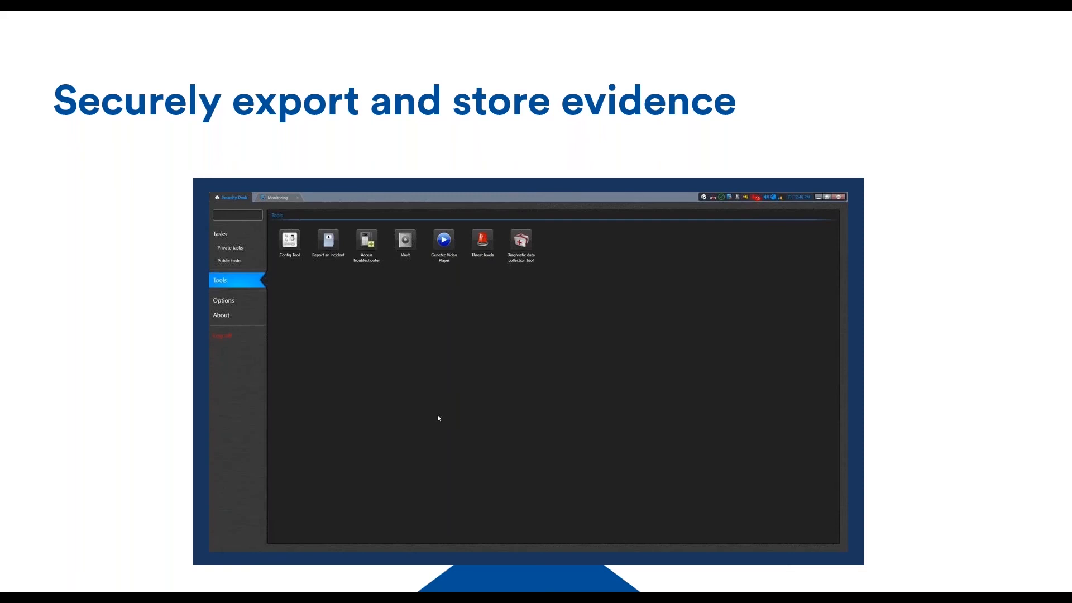
{"action": "mouse_move", "coordinate": [220, 493]}
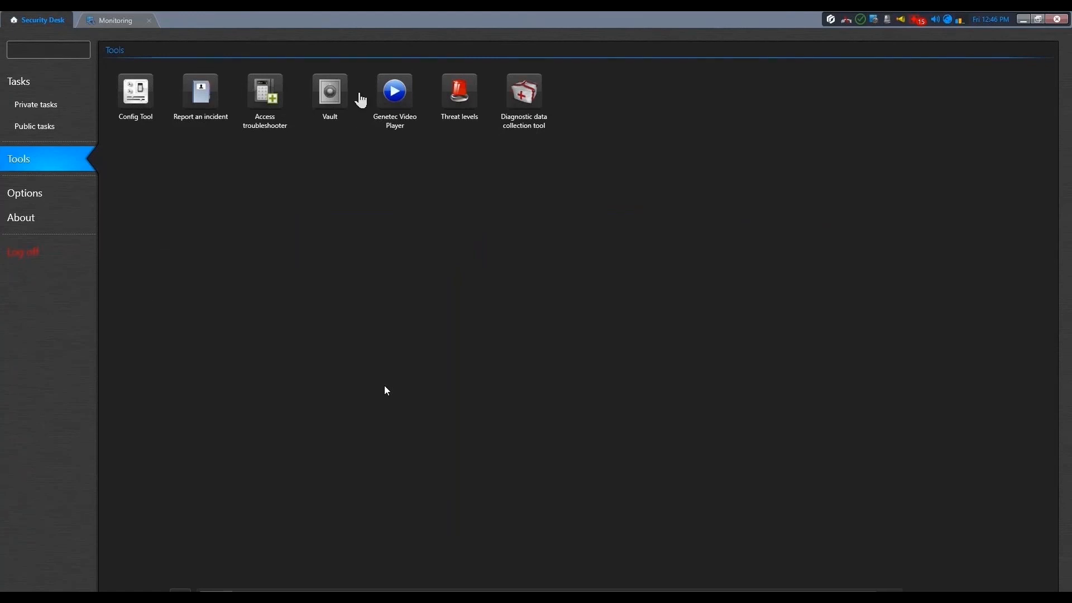
Step: In the Vault, encrypt the Office - Camera 01 export with a key, creating a .gek copy
{"action": "left_click", "coordinate": [328, 89]}
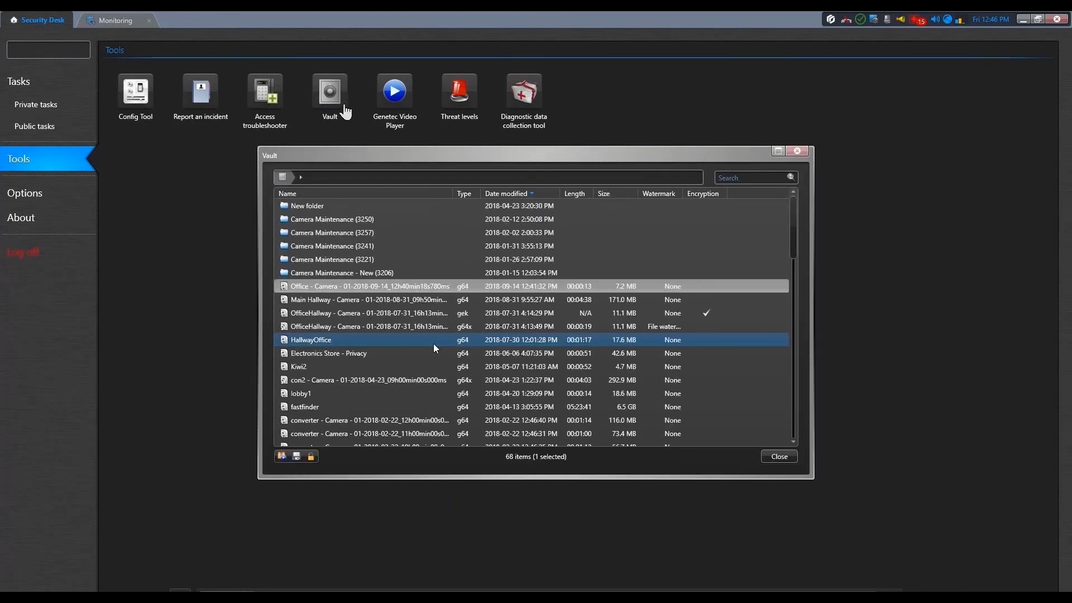
{"action": "right_click", "coordinate": [370, 286]}
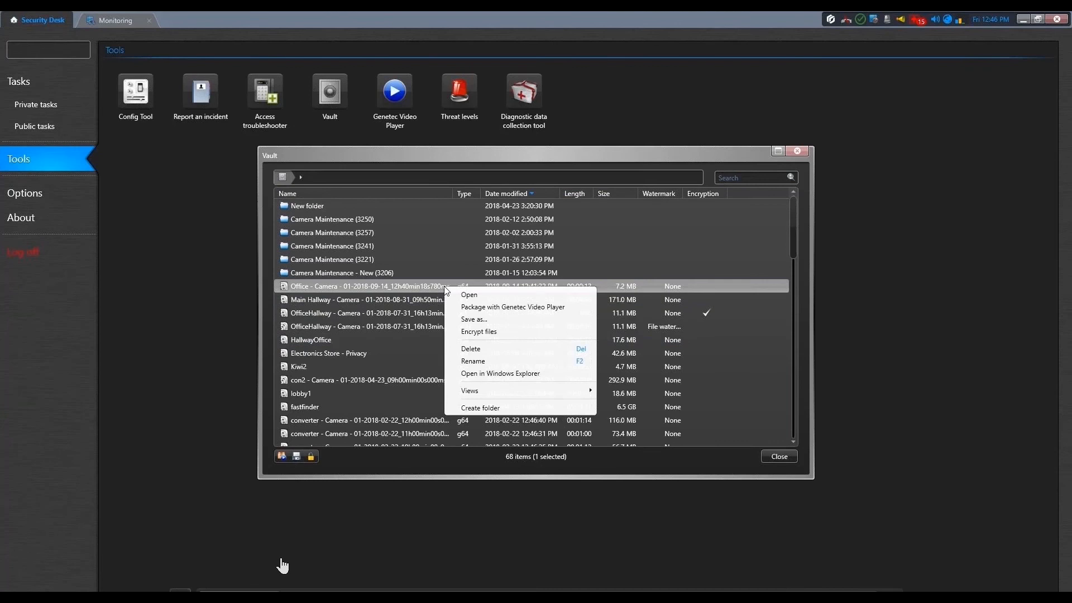
{"action": "mouse_move", "coordinate": [263, 269]}
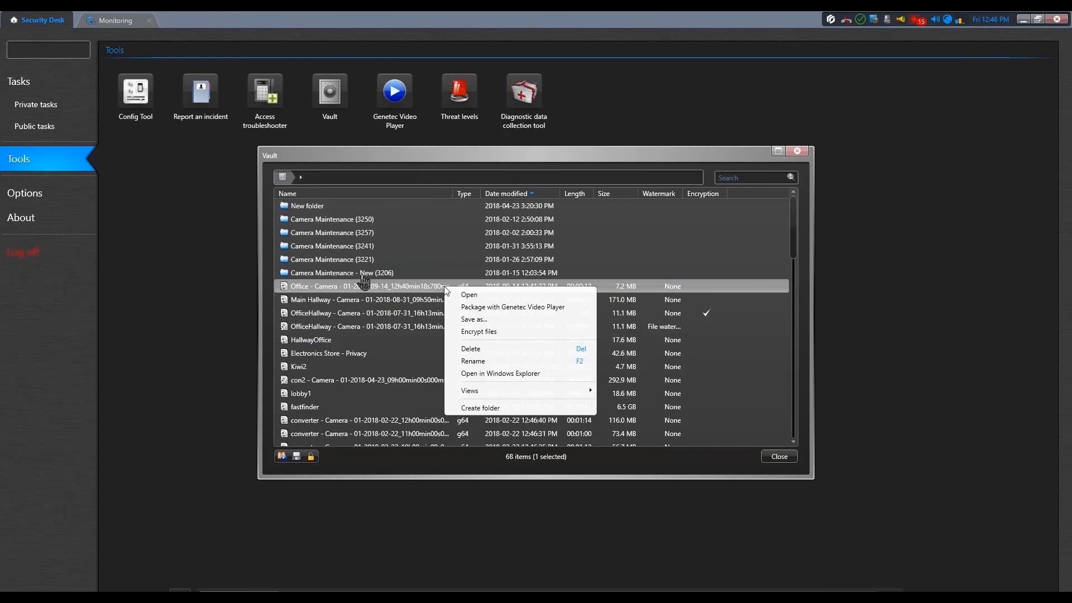
{"action": "mouse_move", "coordinate": [195, 570]}
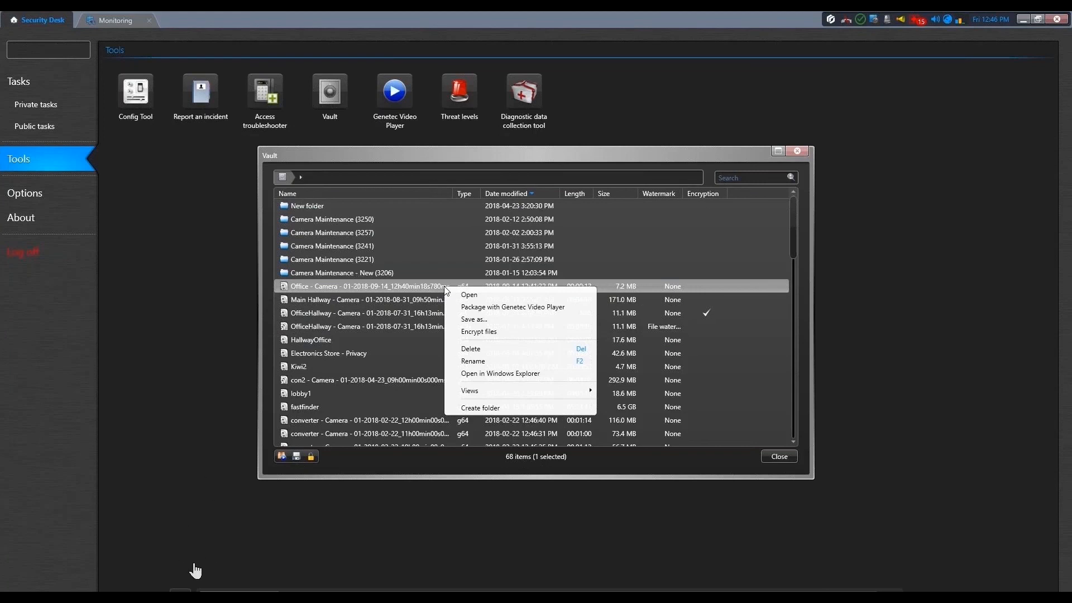
{"action": "mouse_move", "coordinate": [306, 383]}
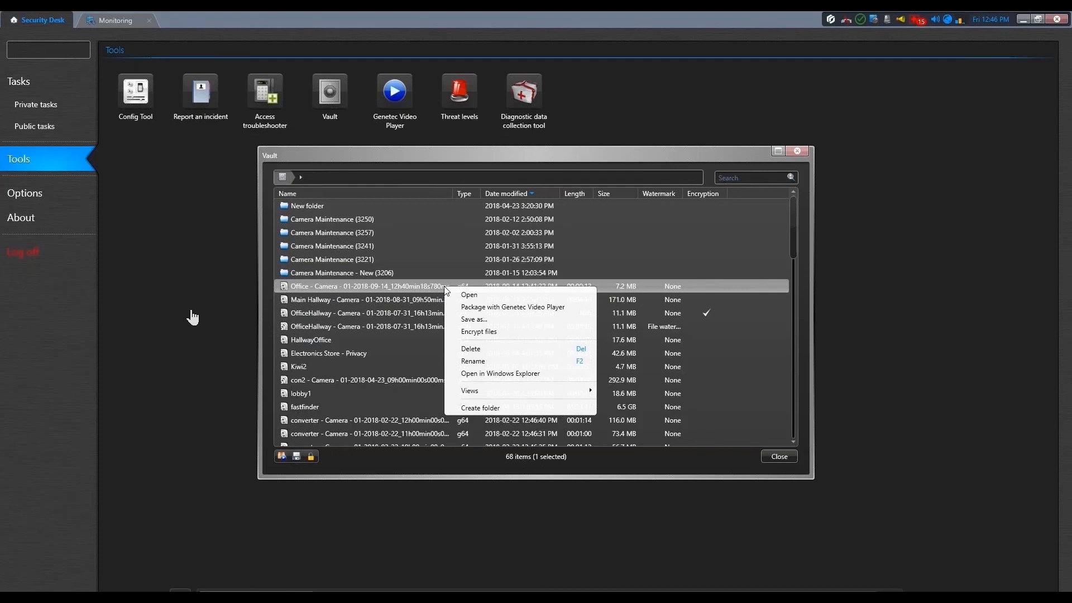
{"action": "mouse_move", "coordinate": [479, 331]}
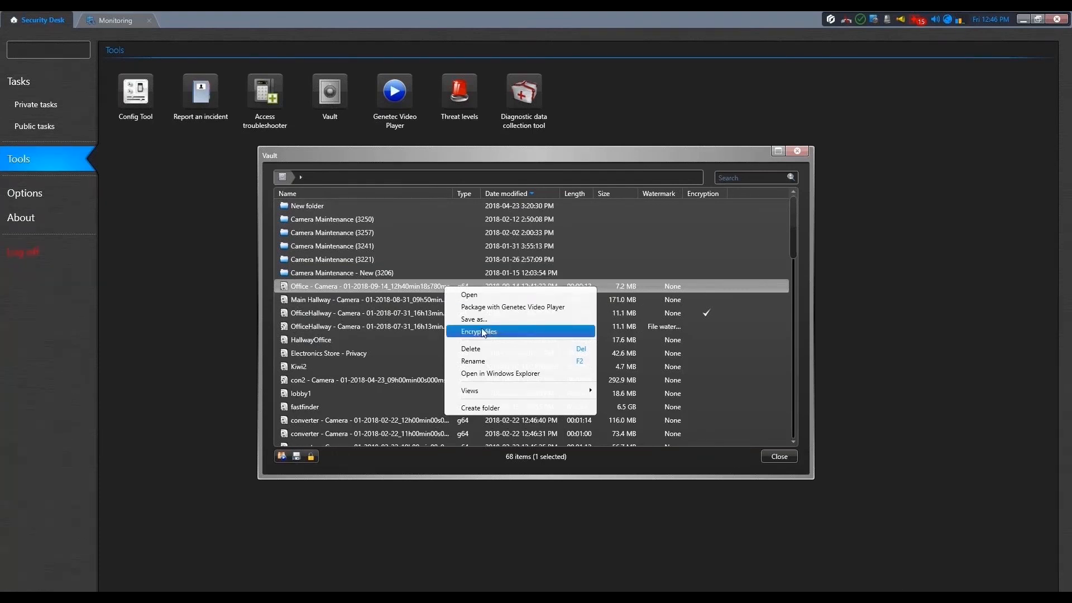
{"action": "left_click", "coordinate": [479, 330]}
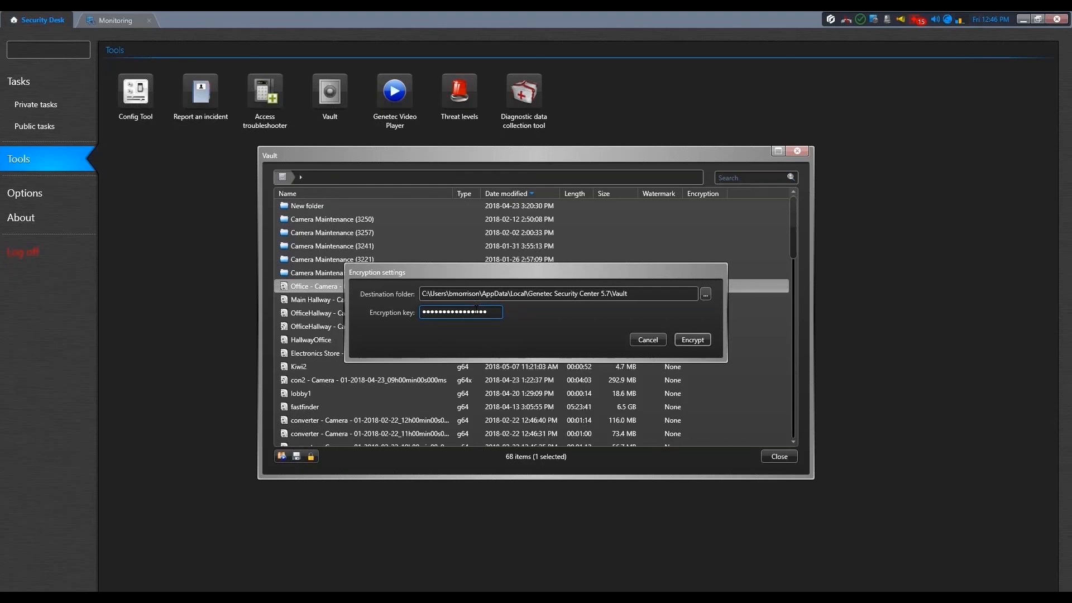
{"action": "mouse_move", "coordinate": [692, 340]}
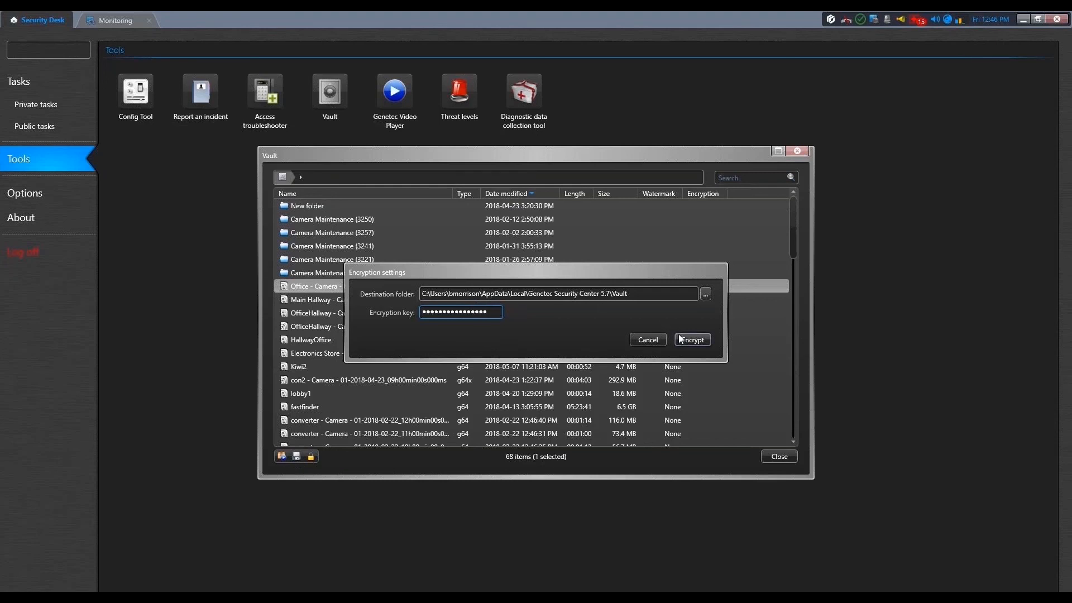
{"action": "left_click", "coordinate": [692, 340]}
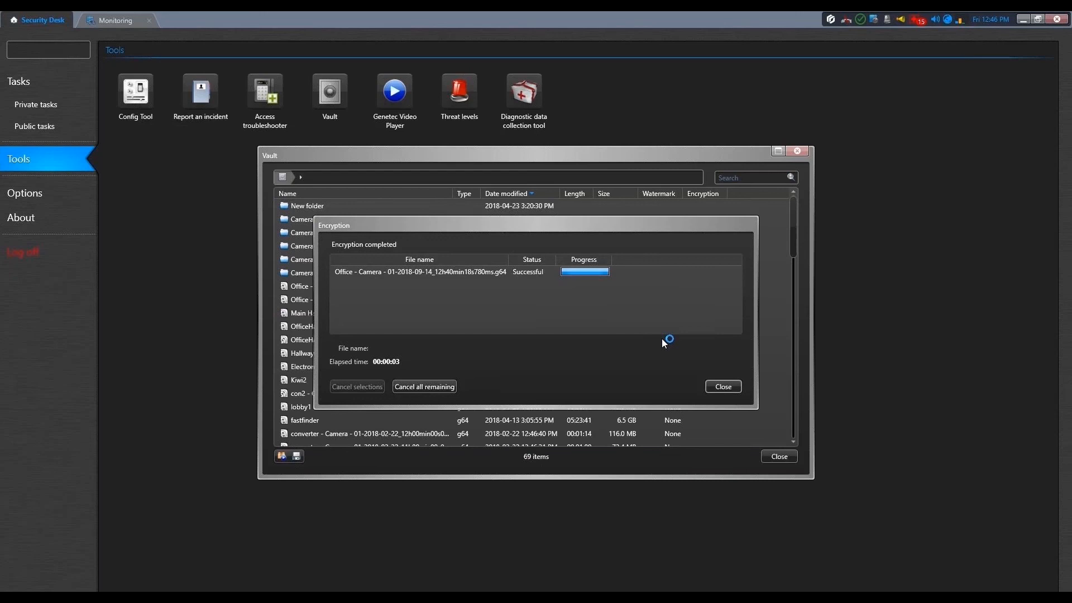
{"action": "mouse_move", "coordinate": [722, 388]}
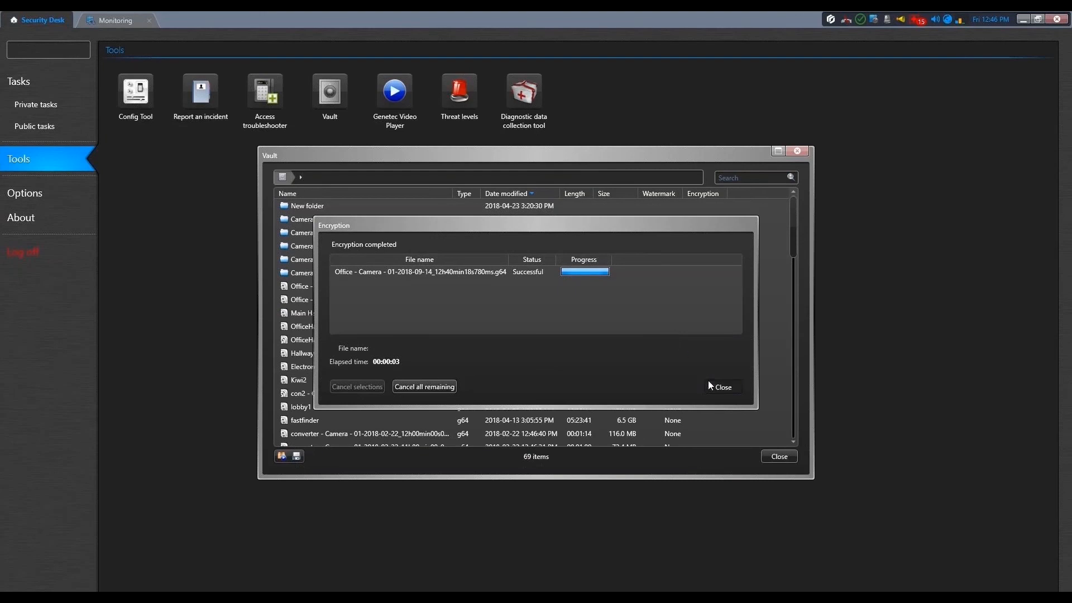
{"action": "left_click", "coordinate": [721, 388]}
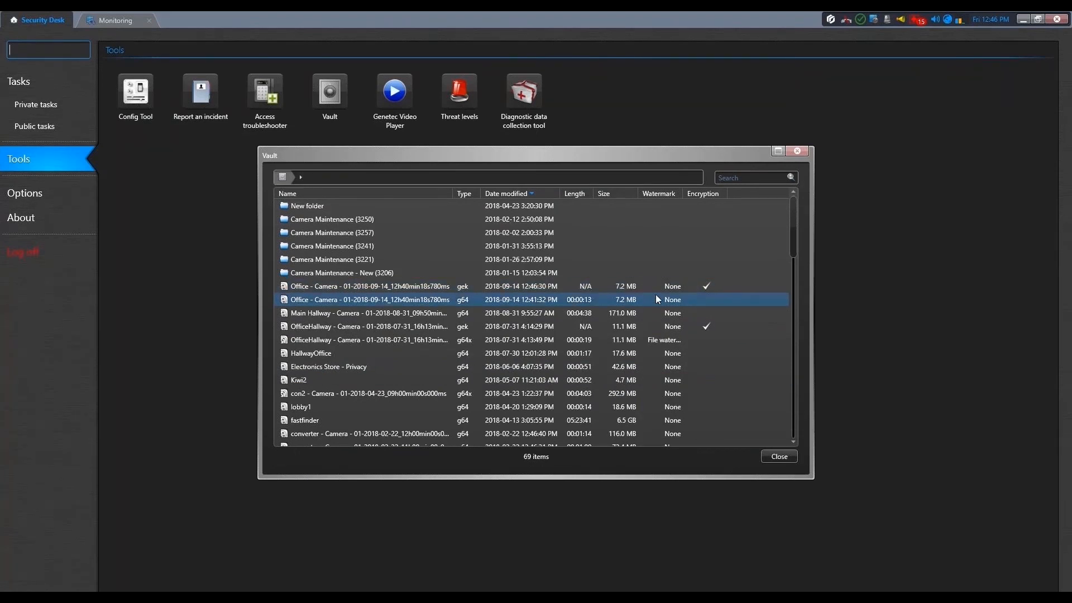
Step: Send the Office camera export to Clearance as case 'Laptop Theft' under Administrators, category Theft
{"action": "double_click", "coordinate": [367, 299]}
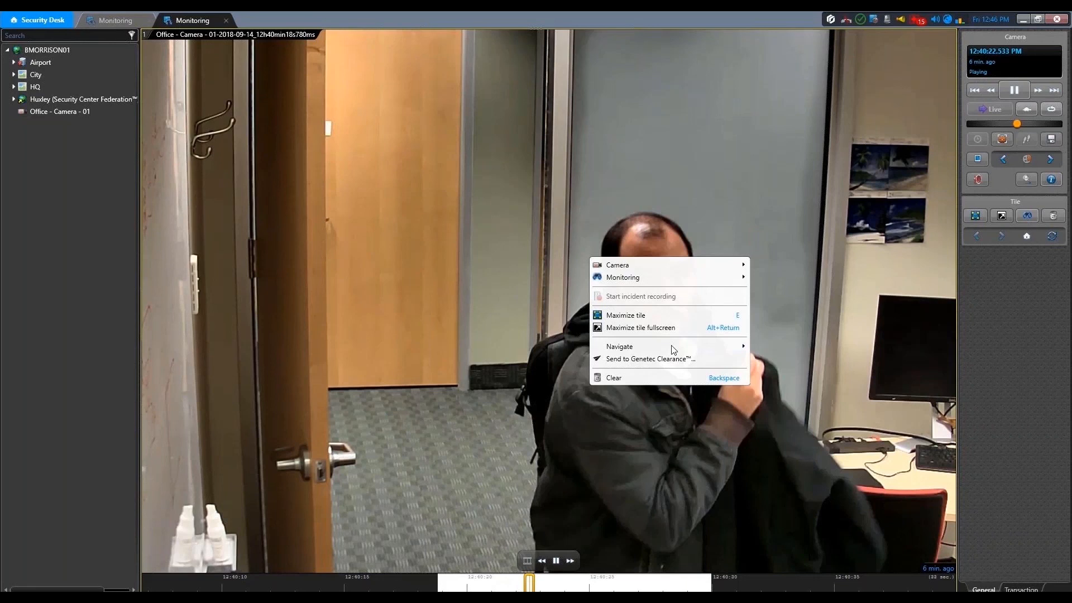
{"action": "mouse_move", "coordinate": [673, 348]}
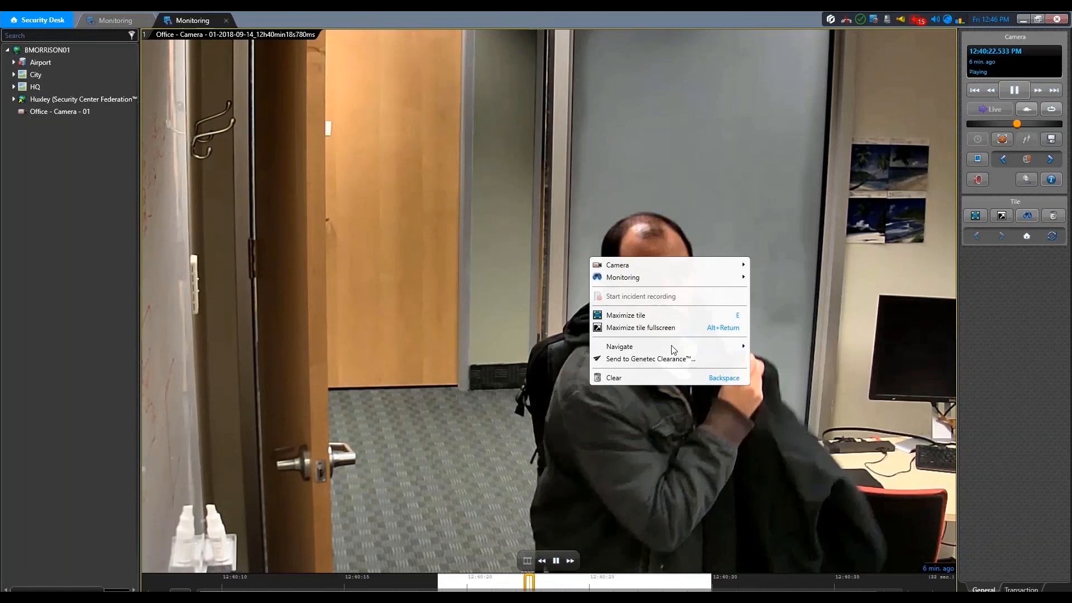
{"action": "mouse_move", "coordinate": [673, 358]}
{"action": "type", "text": "Laptop Theft"}
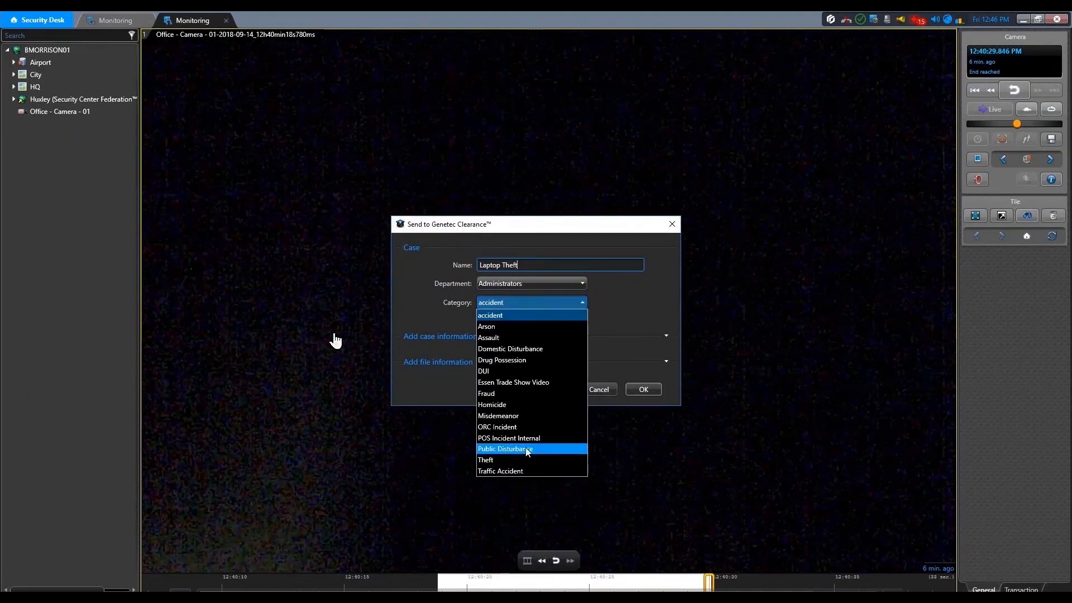
{"action": "left_click", "coordinate": [486, 459]}
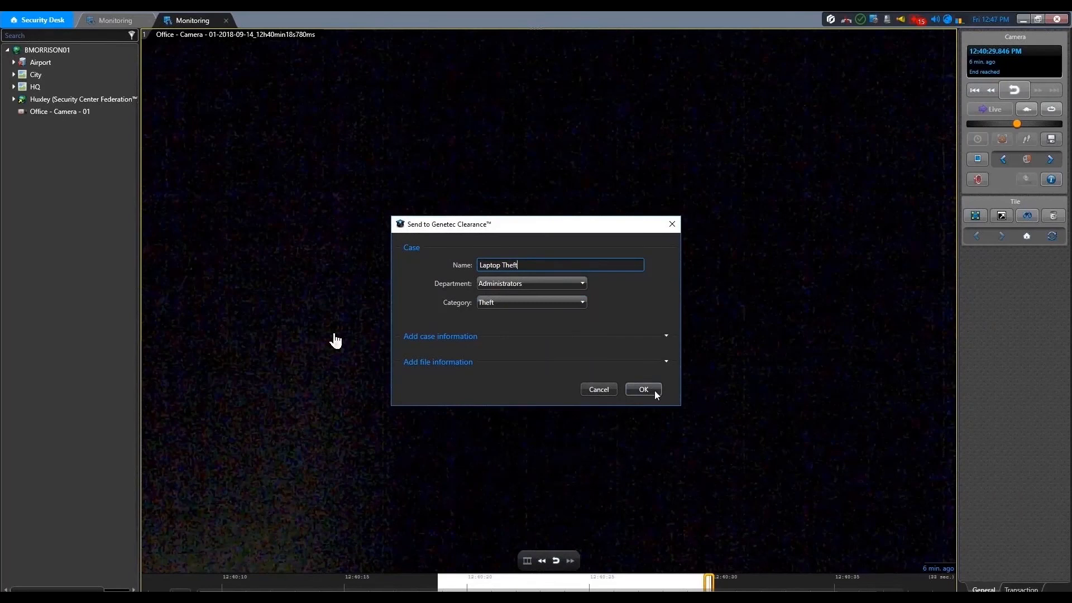
{"action": "left_click", "coordinate": [641, 388]}
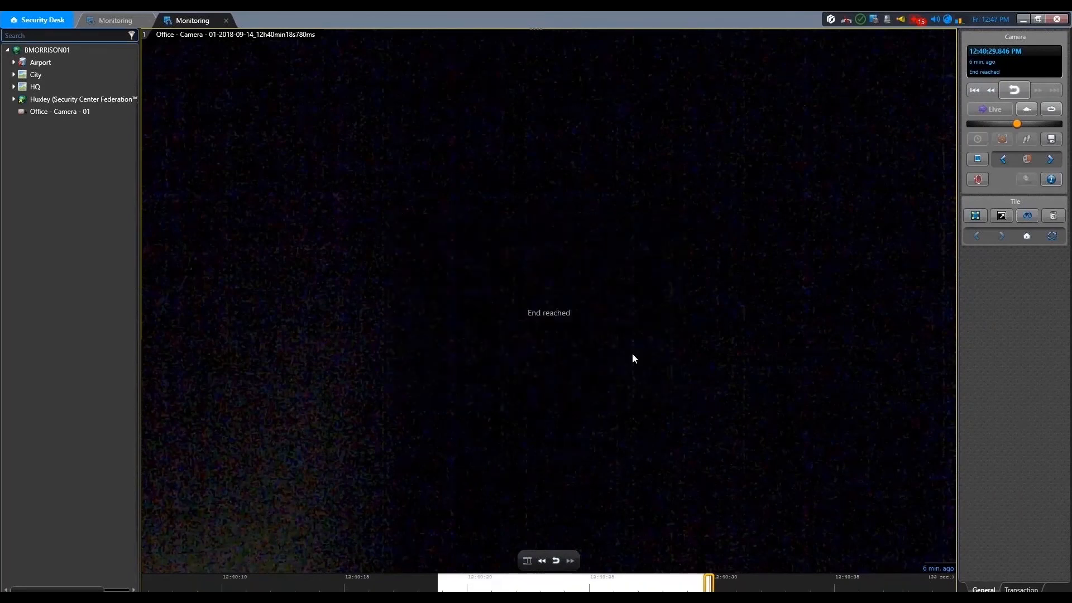